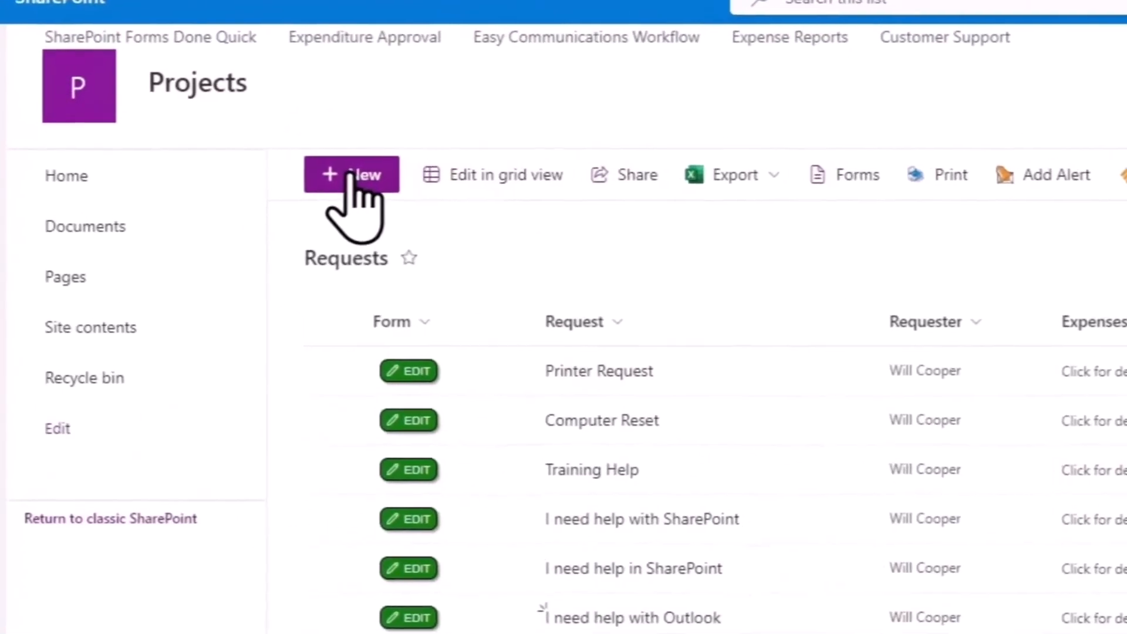
# Start a new Requests list item titled 'My computer keeps resetting'.
pyautogui.click(352, 173)
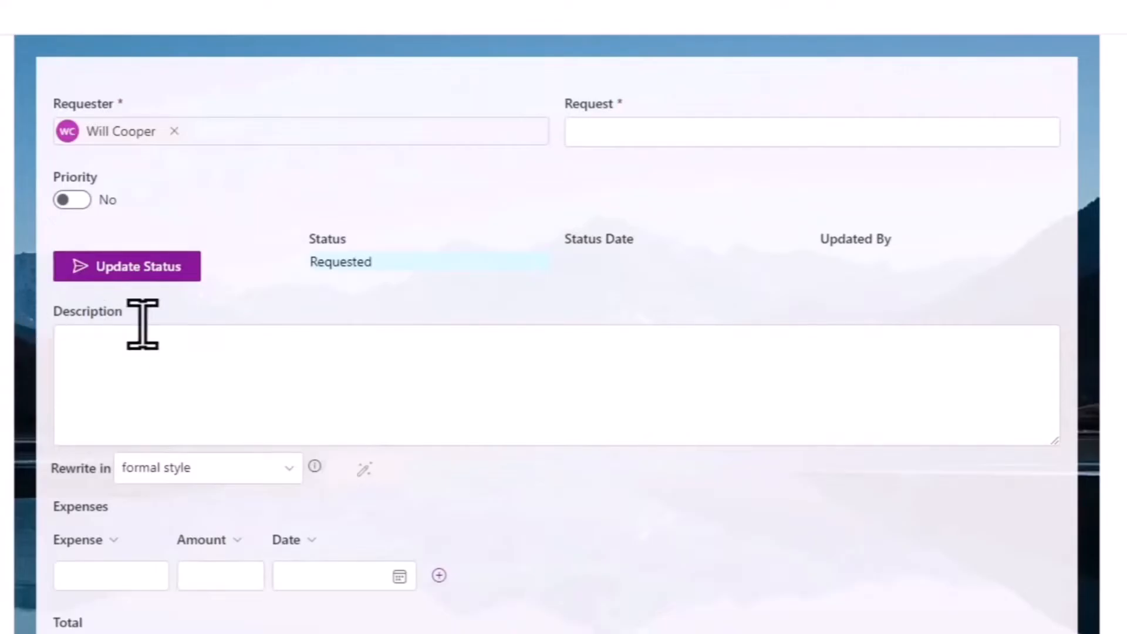
pyautogui.moveTo(352, 301)
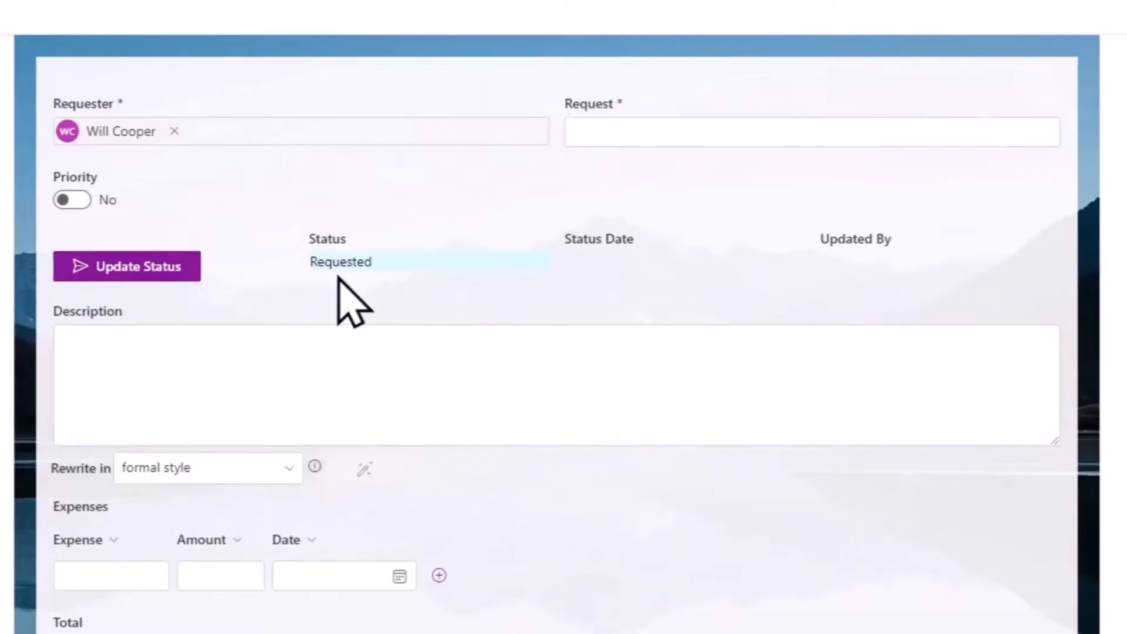
pyautogui.moveTo(205, 190)
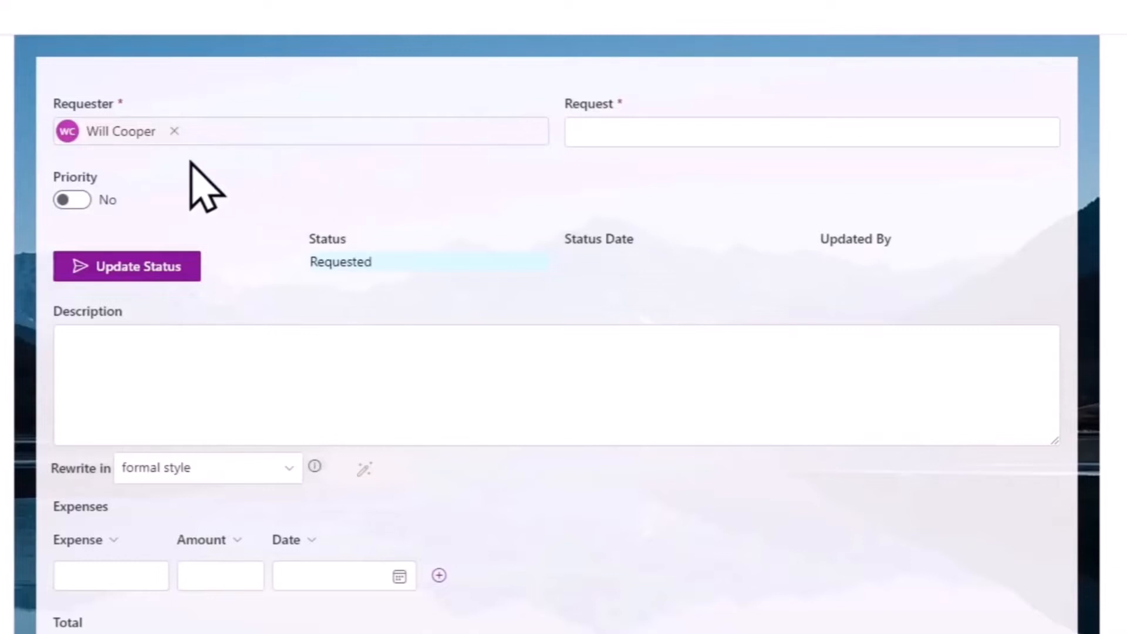
pyautogui.moveTo(708, 176)
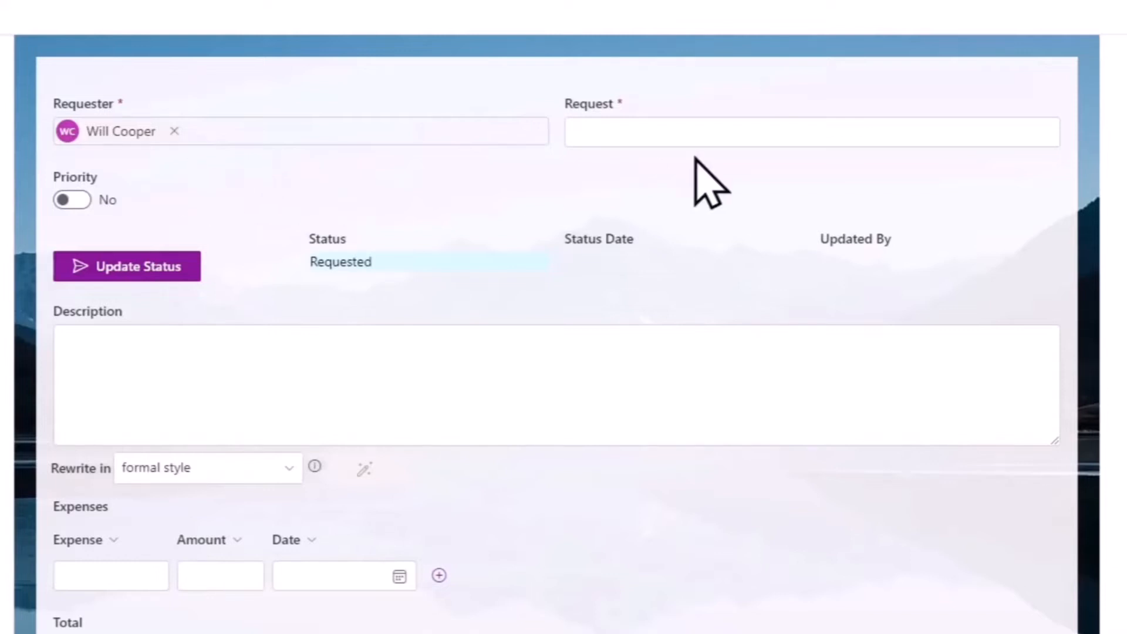
pyautogui.write('My computer keeps resetting')
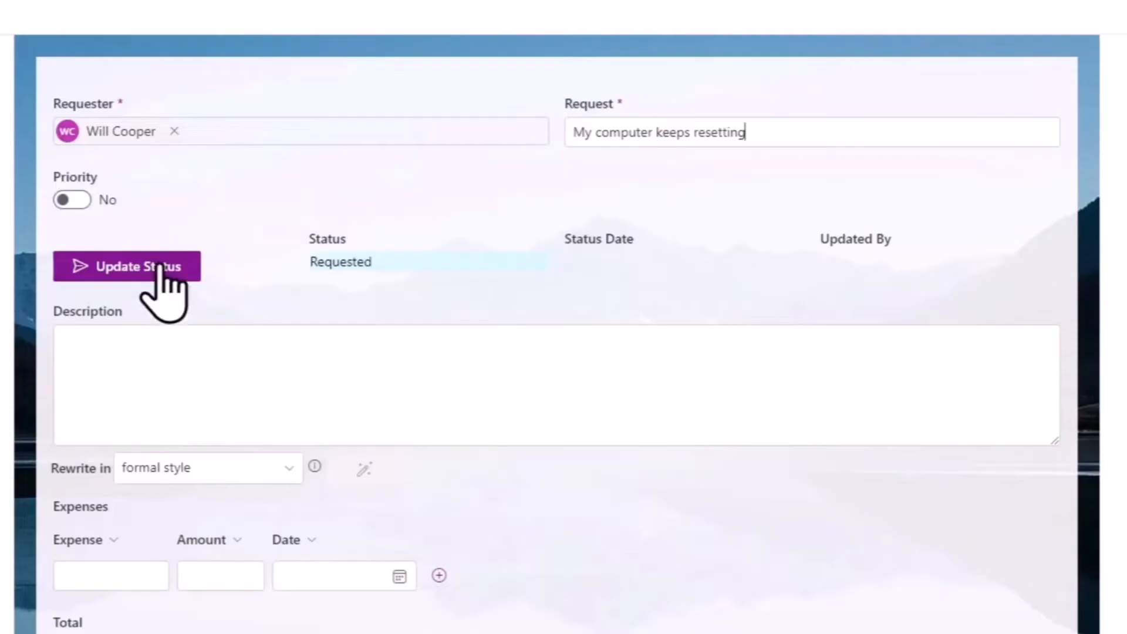
# Mark the request as priority, explaining it keeps turning off and on since yesterday.
pyautogui.click(71, 200)
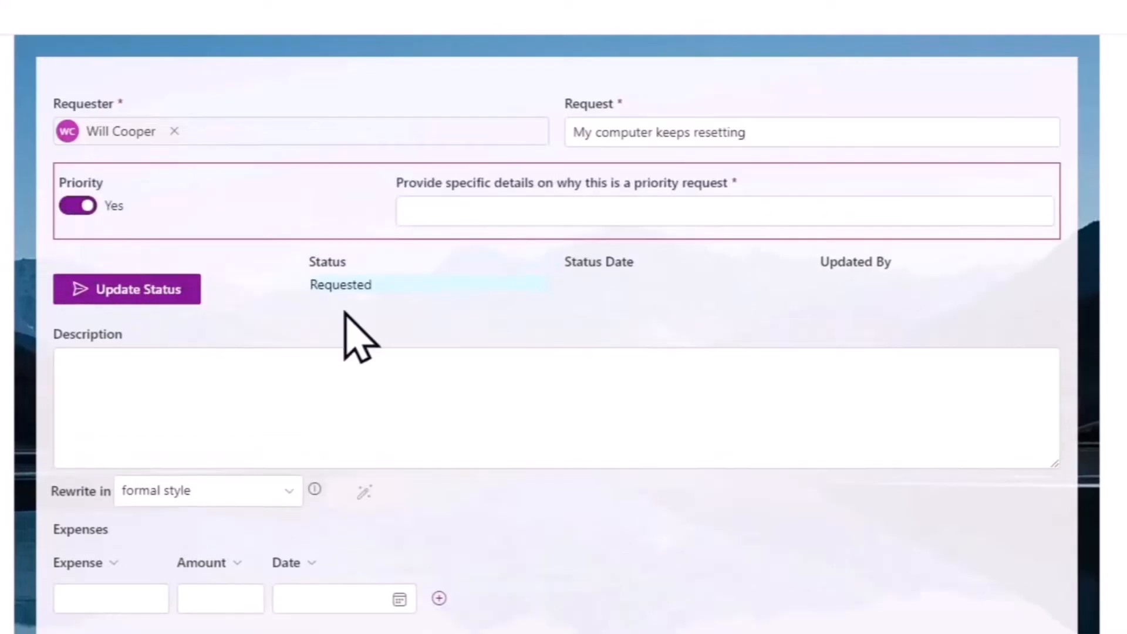
pyautogui.moveTo(369, 334)
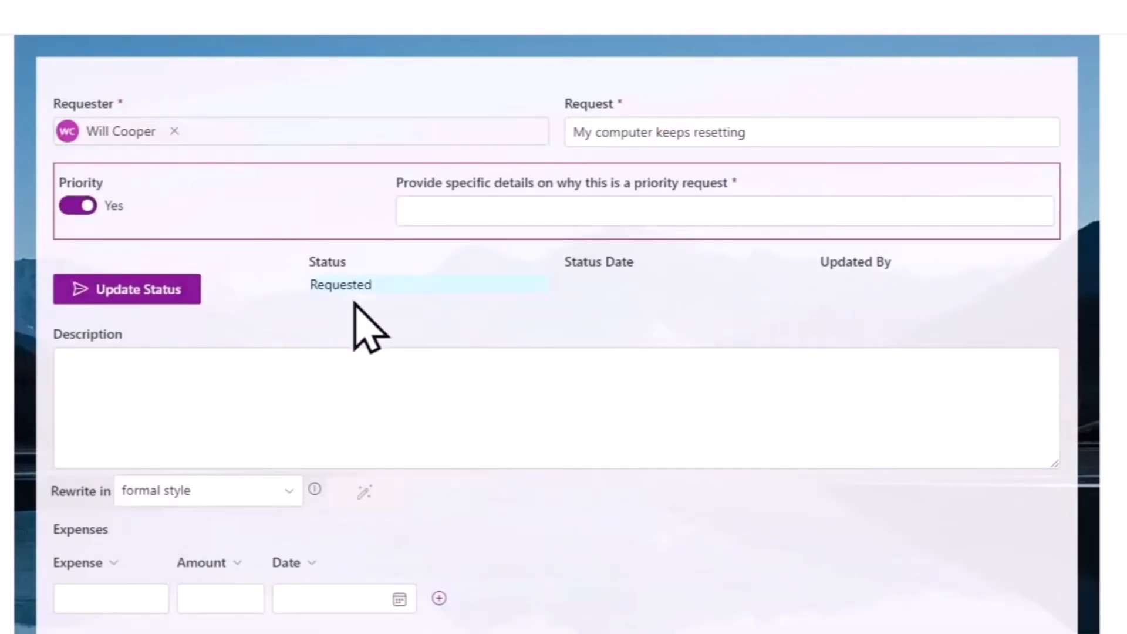
pyautogui.moveTo(510, 281)
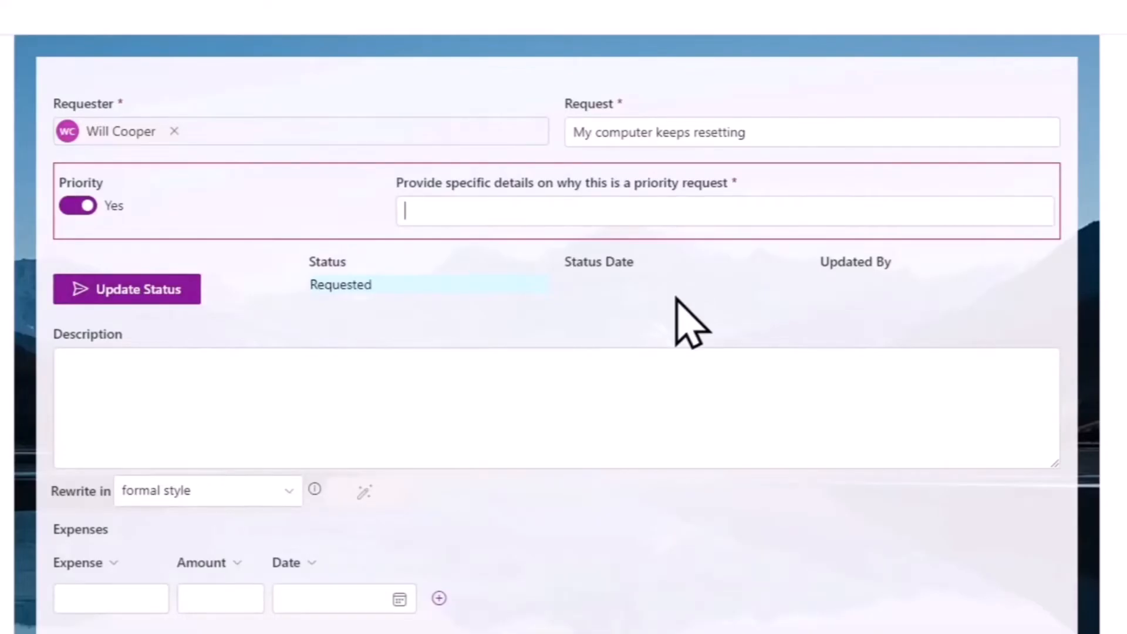
pyautogui.write('Since yesterday it keeps turning off and on')
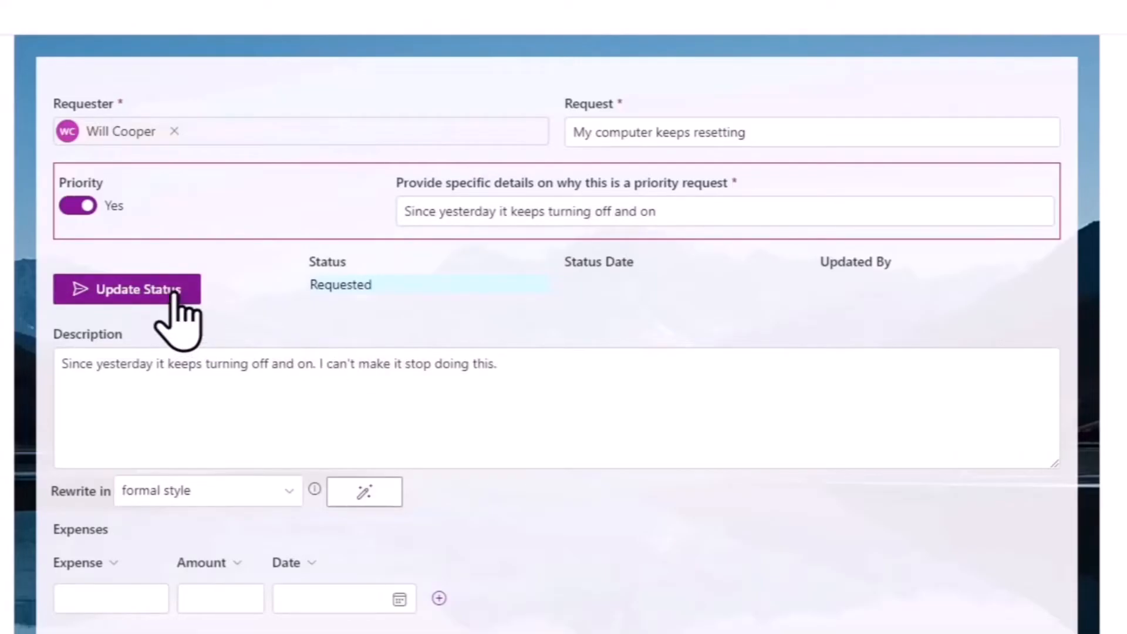
pyautogui.click(496, 364)
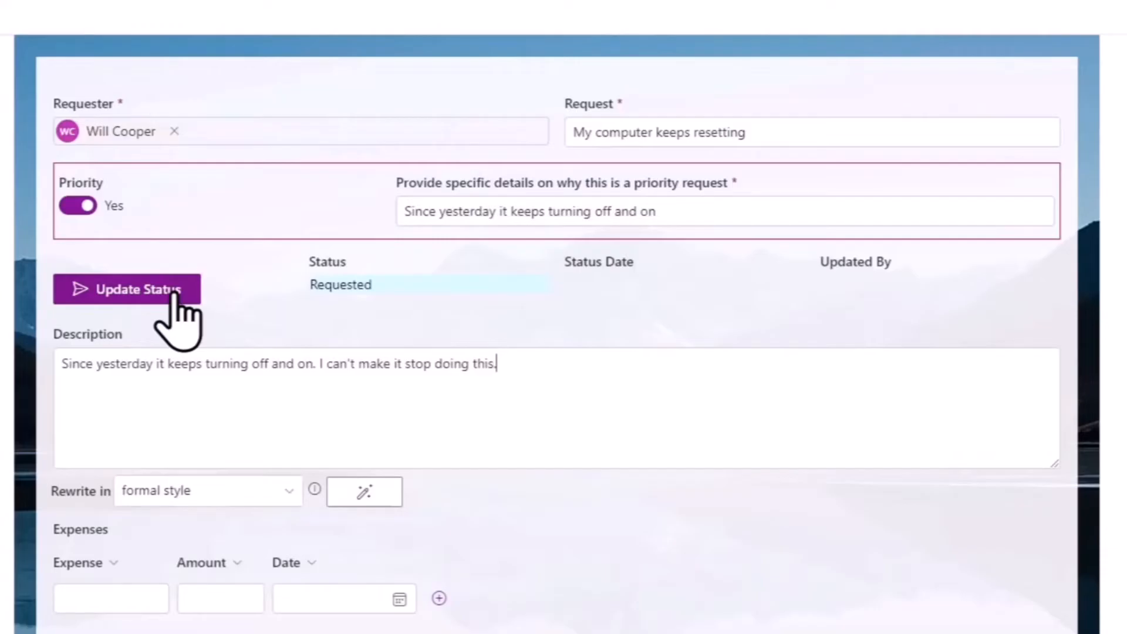
# Update the request status to In Progress, dated 10/23/2024.
pyautogui.click(126, 289)
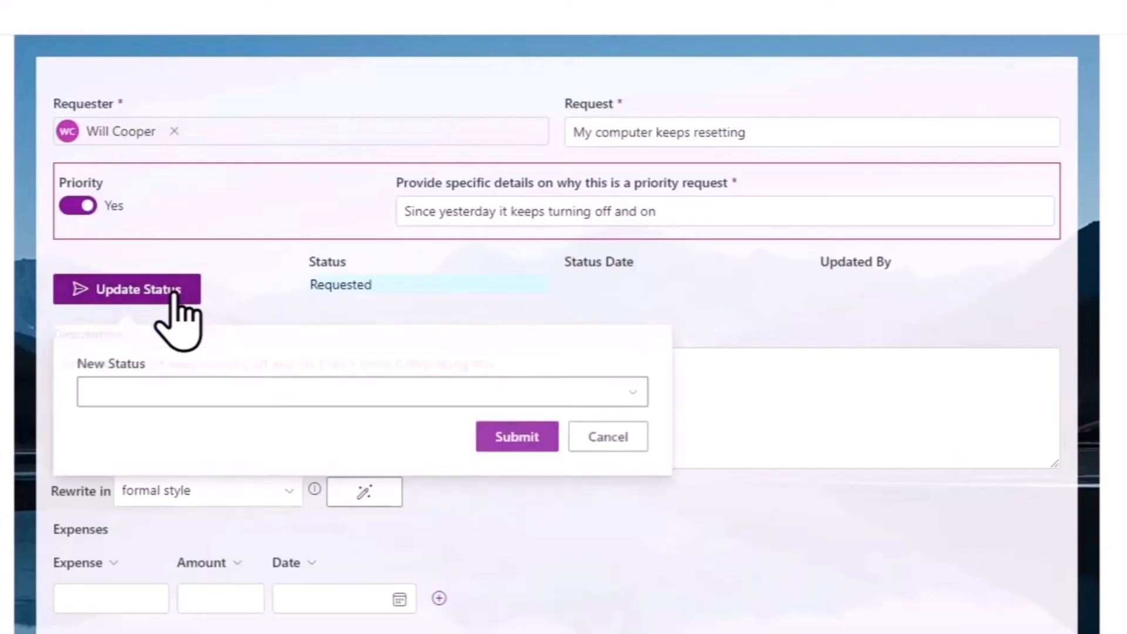
pyautogui.click(363, 393)
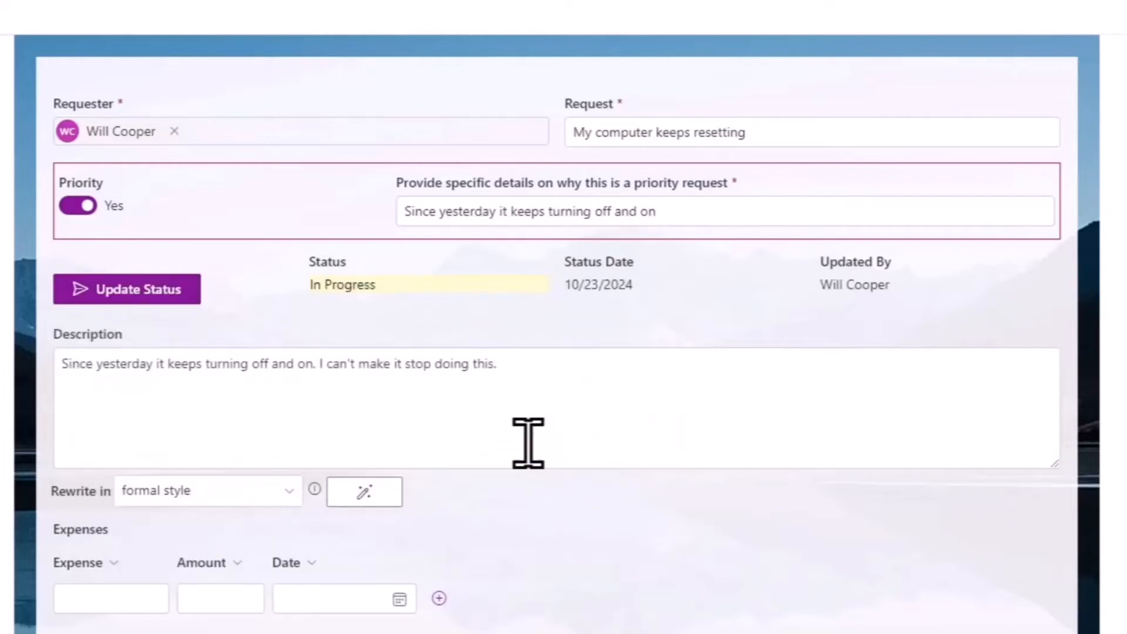
pyautogui.moveTo(616, 359)
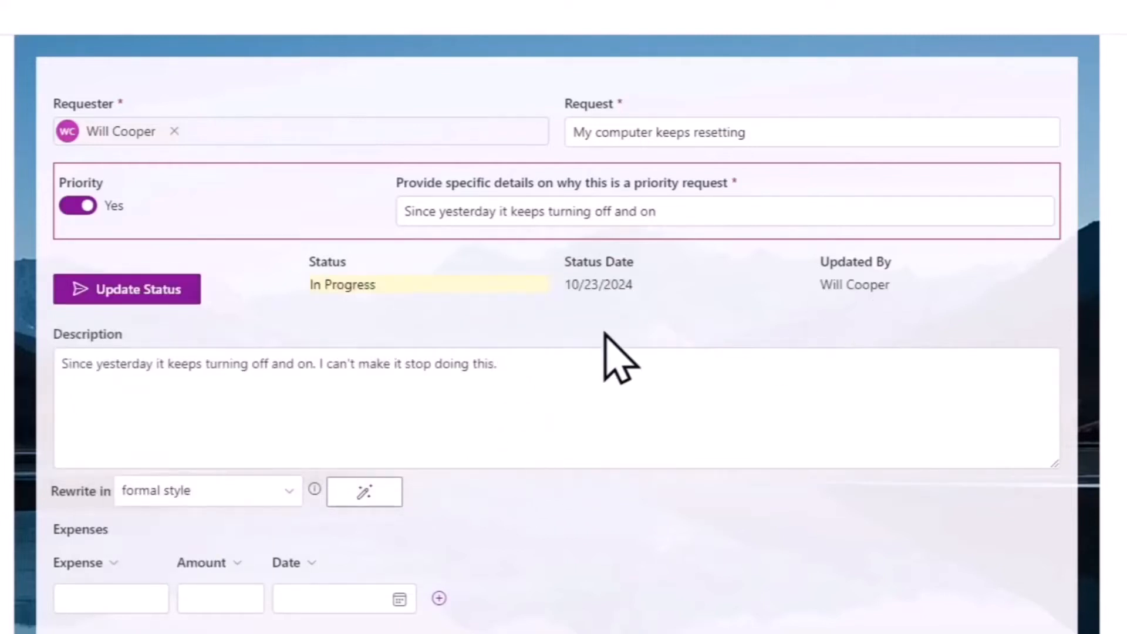
pyautogui.moveTo(654, 310)
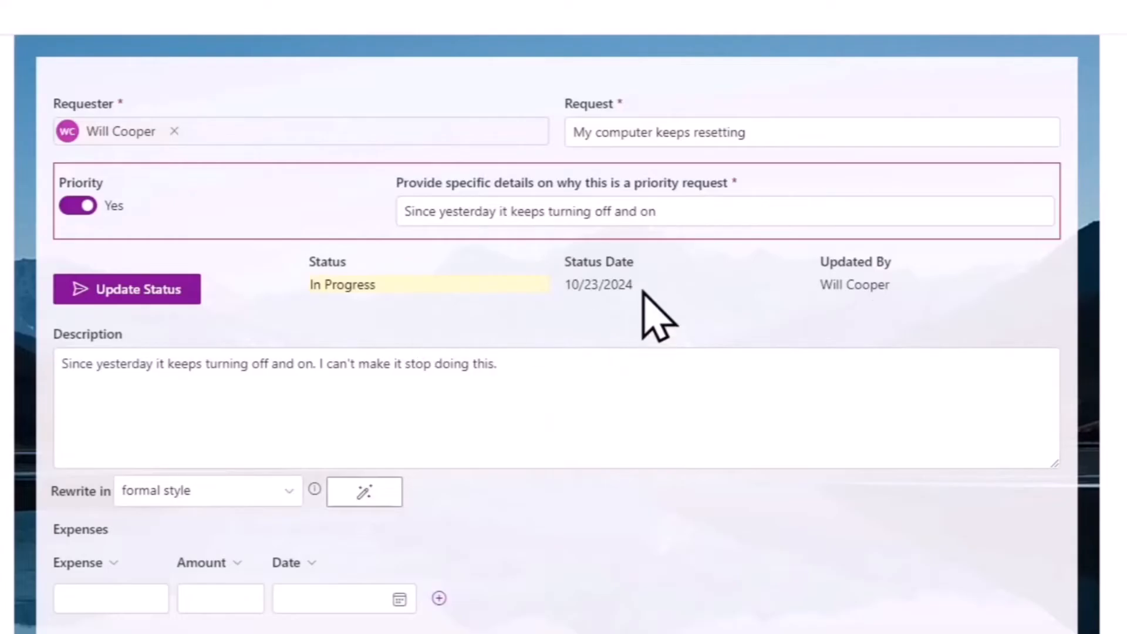
pyautogui.moveTo(510, 546)
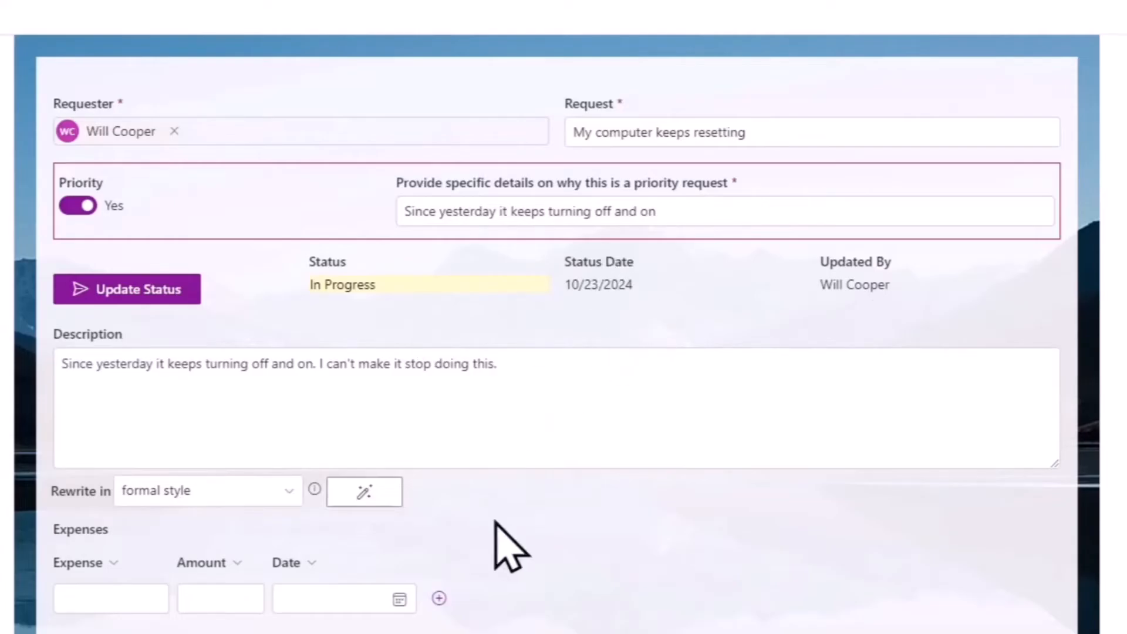
pyautogui.moveTo(442, 546)
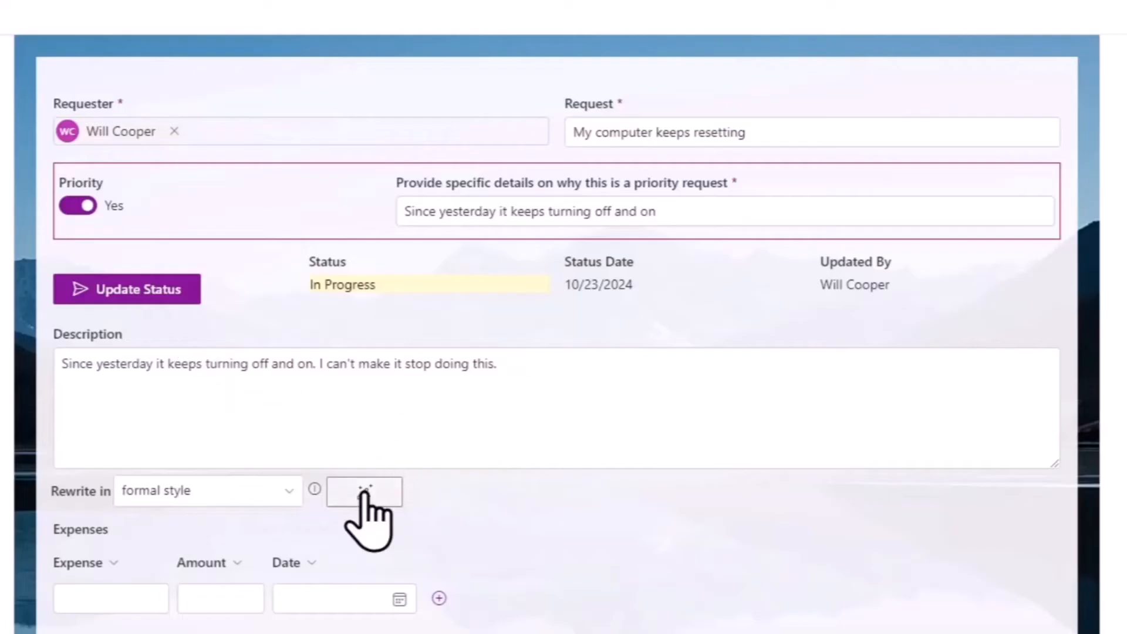
# Rewrite the description in formal style using the magic-wand rewrite button.
pyautogui.click(364, 492)
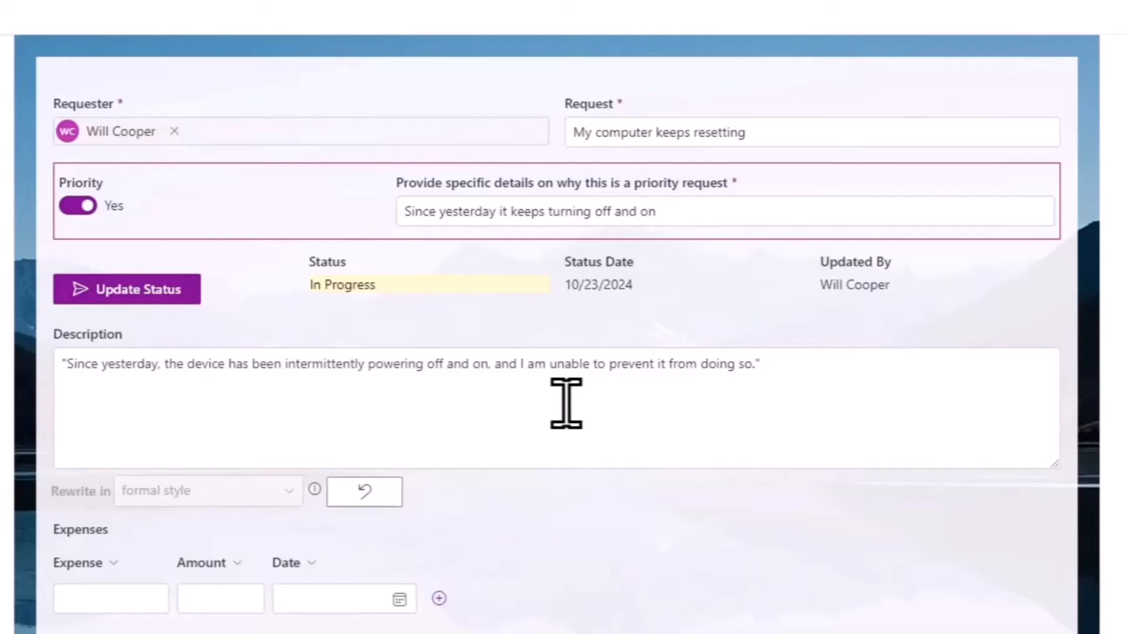
pyautogui.moveTo(490, 615)
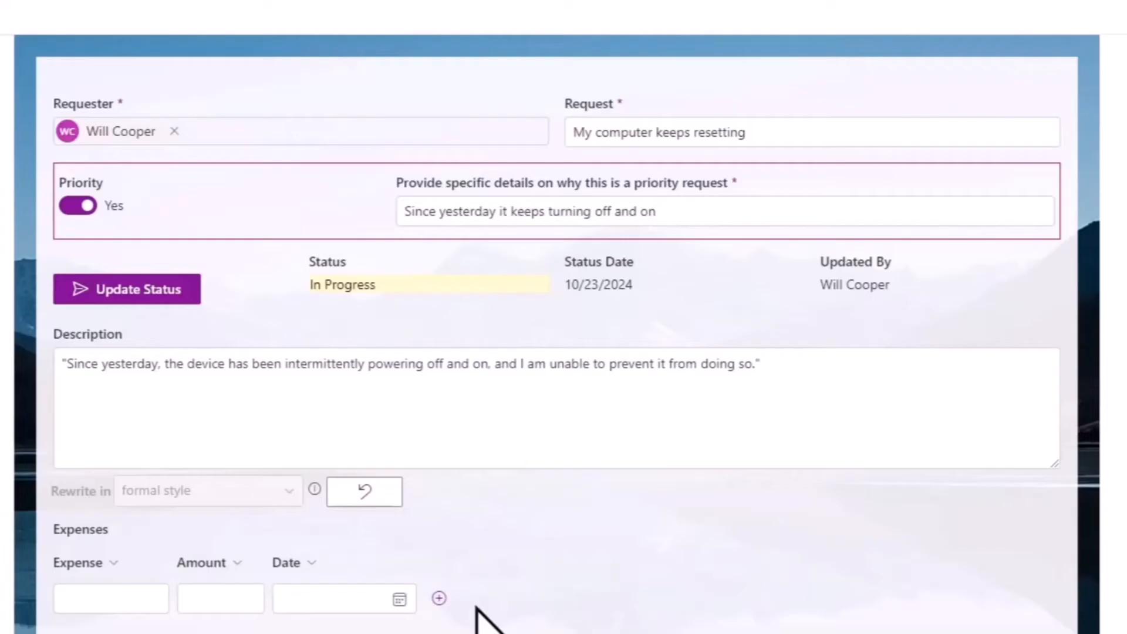
pyautogui.moveTo(183, 626)
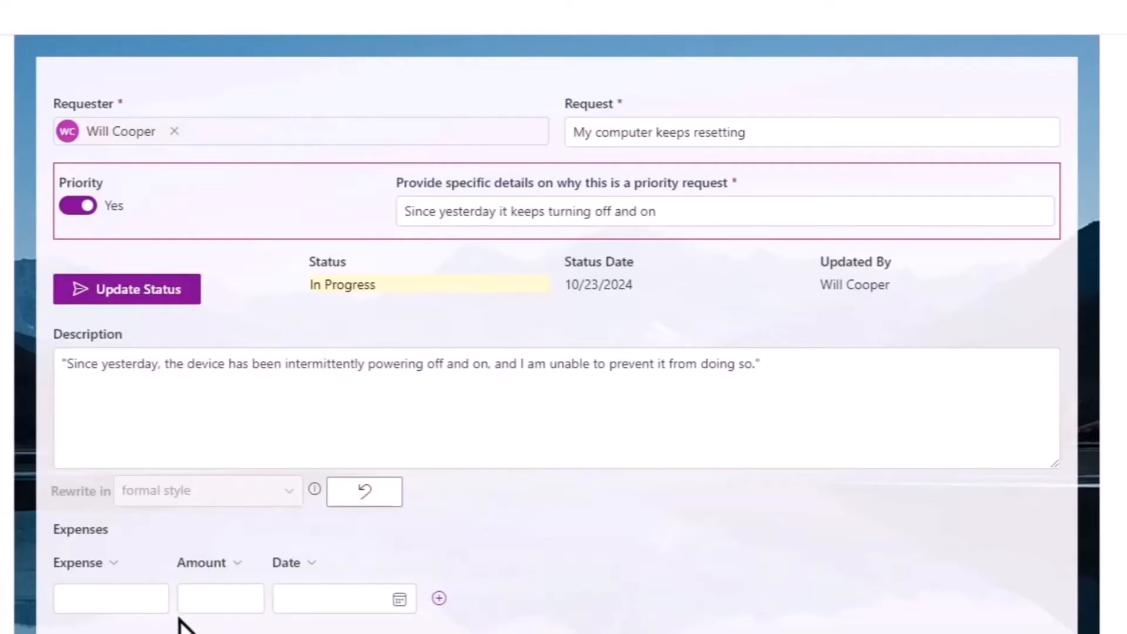
# Add breakfast $12.00 and lunch $15.50 expense rows, giving a $27.50 total.
pyautogui.scroll(-3)
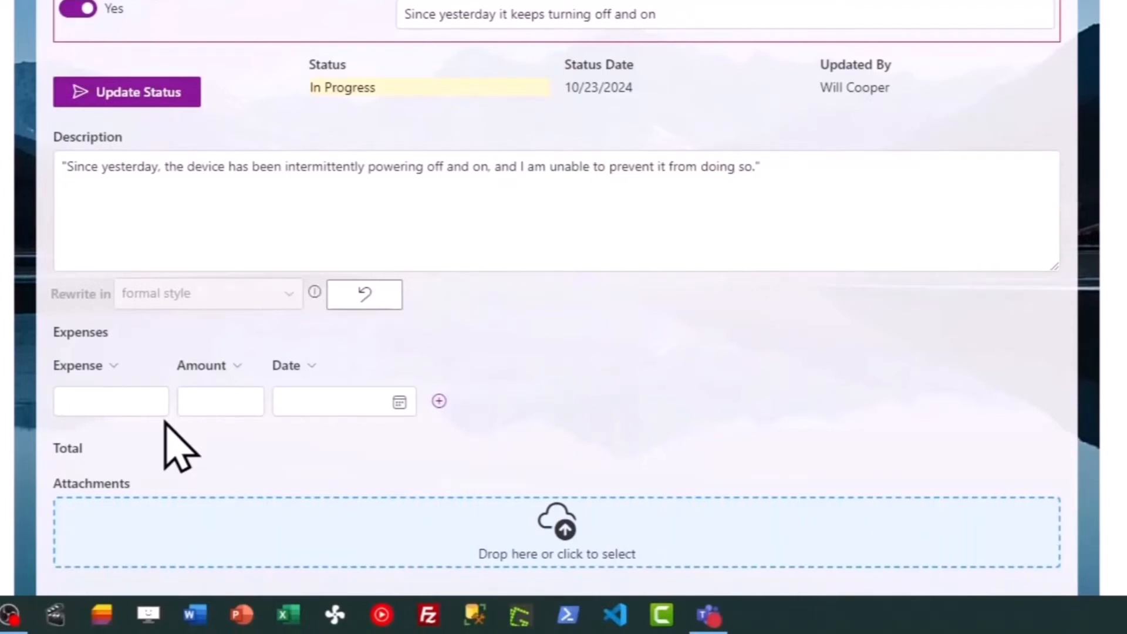
pyautogui.moveTo(166, 467)
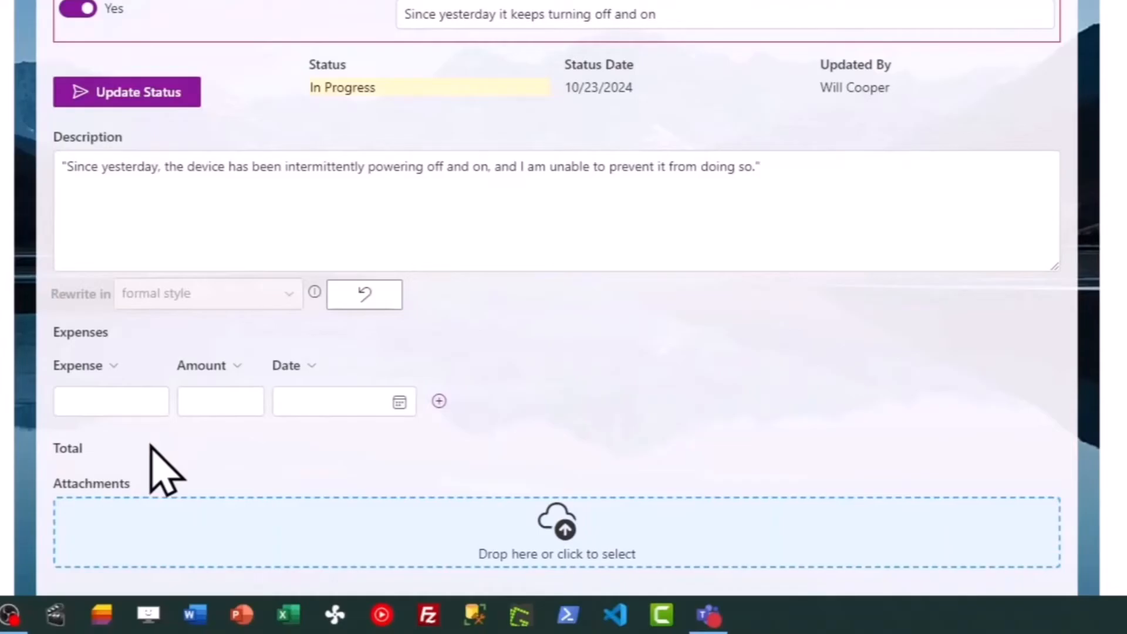
pyautogui.click(439, 401)
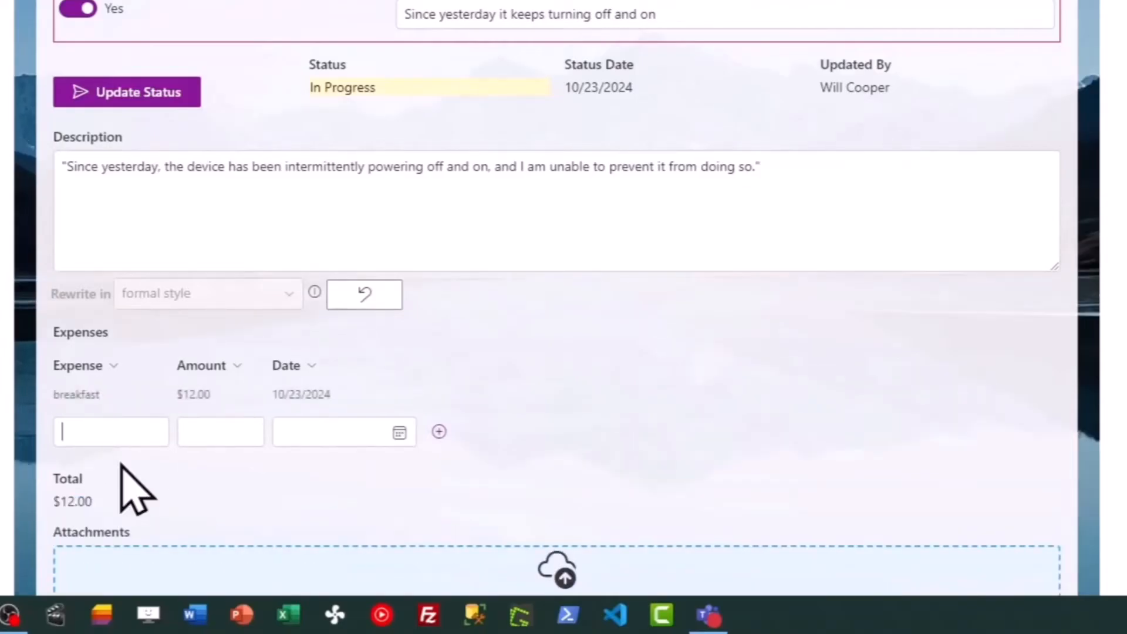
pyautogui.write('lun')
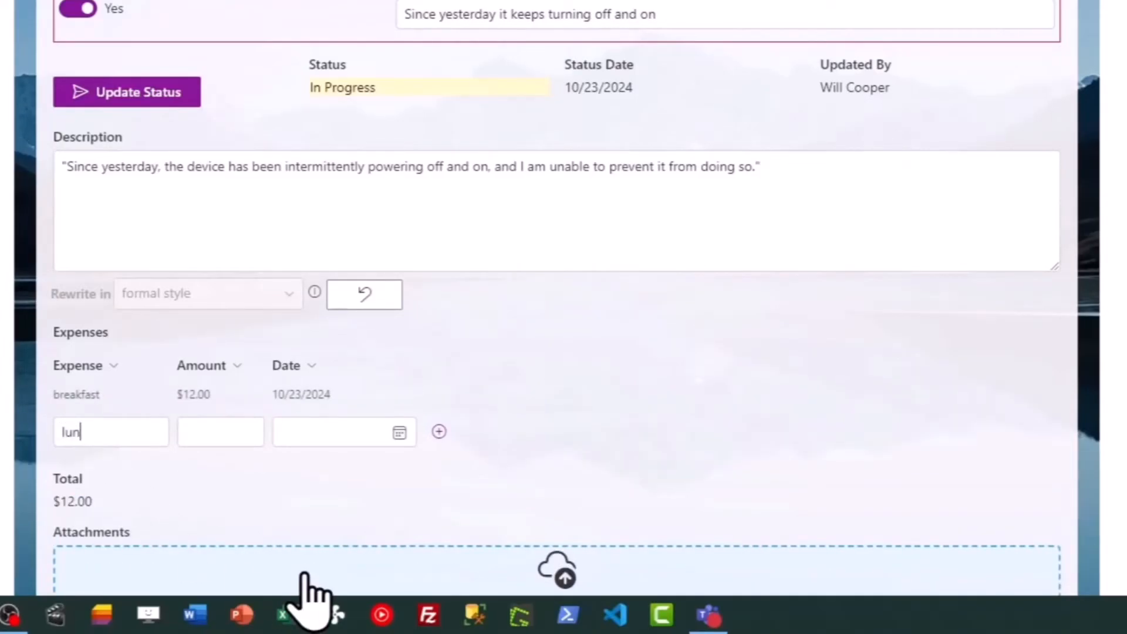
pyautogui.click(439, 432)
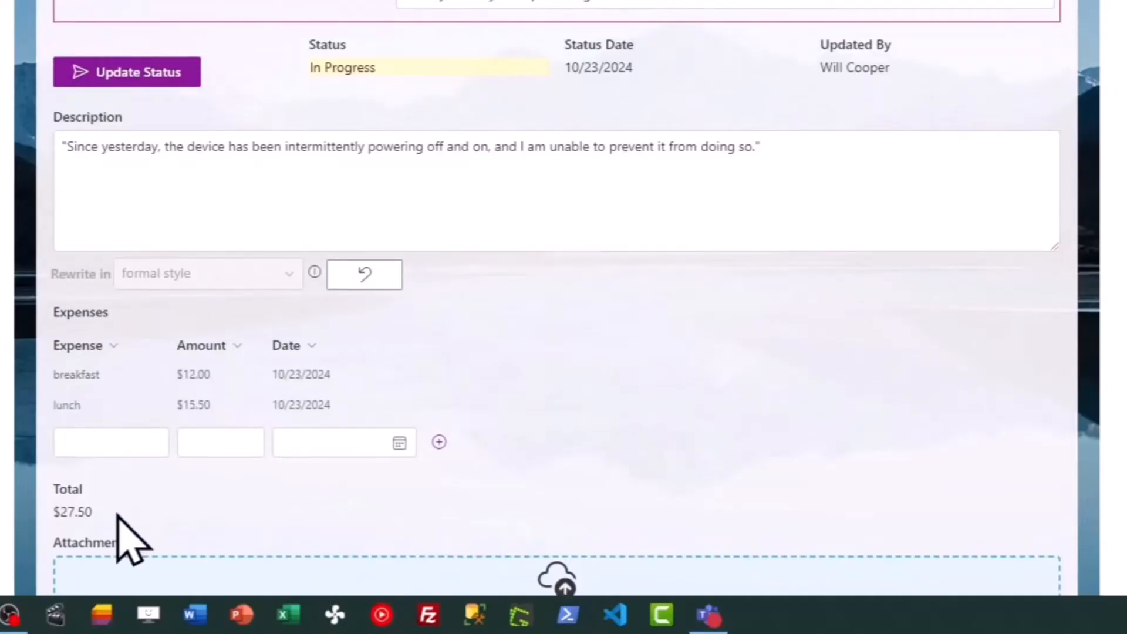
pyautogui.moveTo(166, 536)
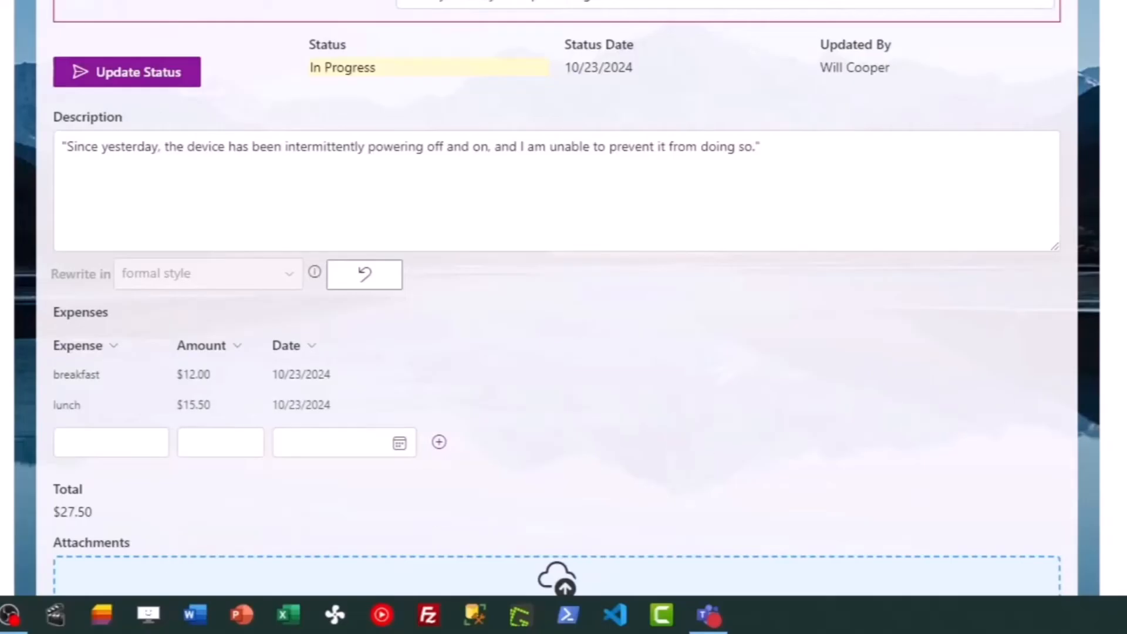
pyautogui.scroll(-3)
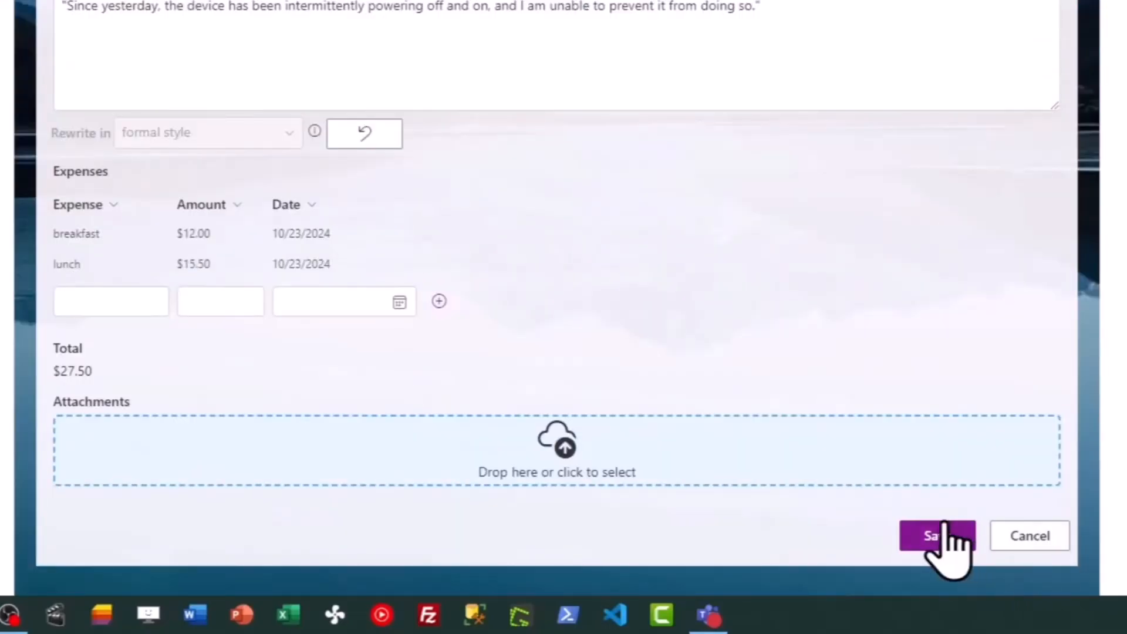
# Save the request so it lists In Progress, $27.50 total, priority Yes.
pyautogui.click(938, 535)
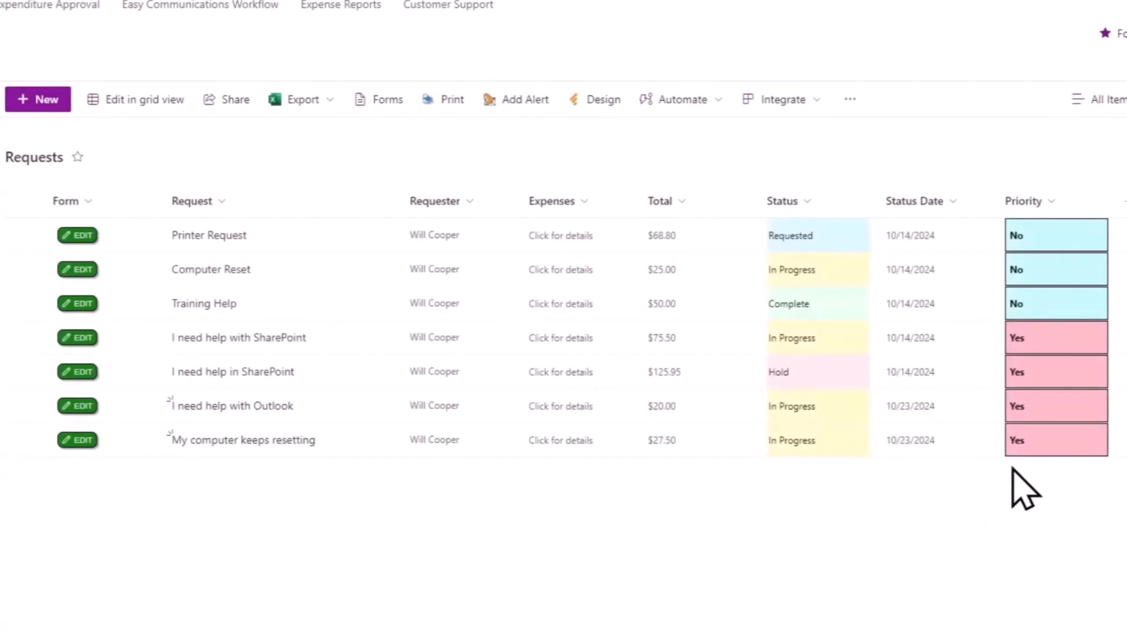
pyautogui.moveTo(870, 525)
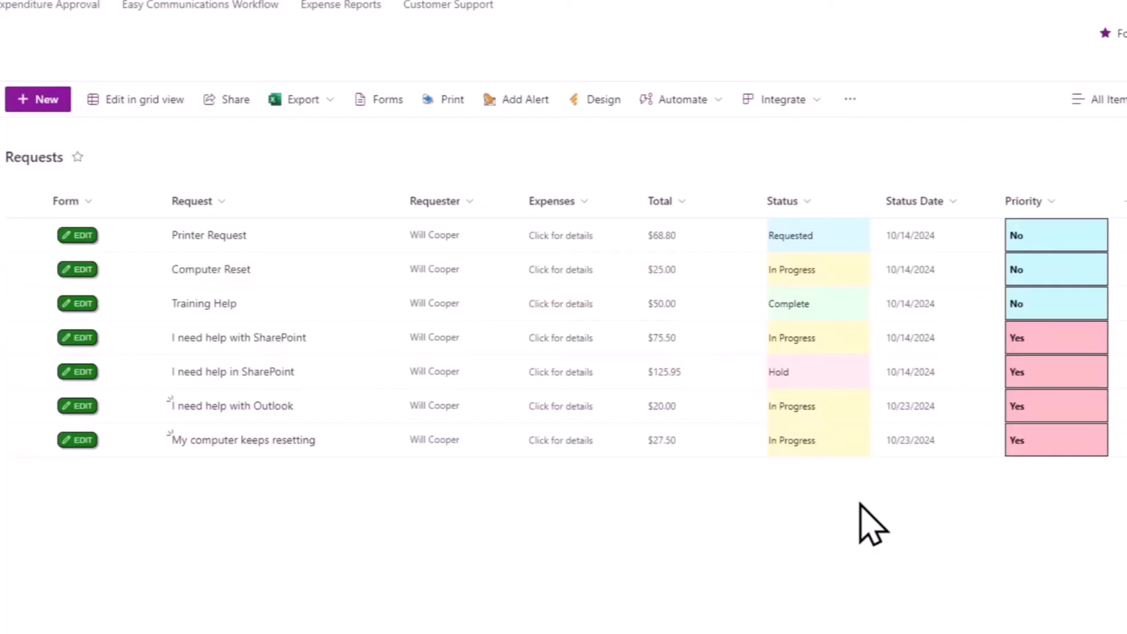
pyautogui.moveTo(1050, 504)
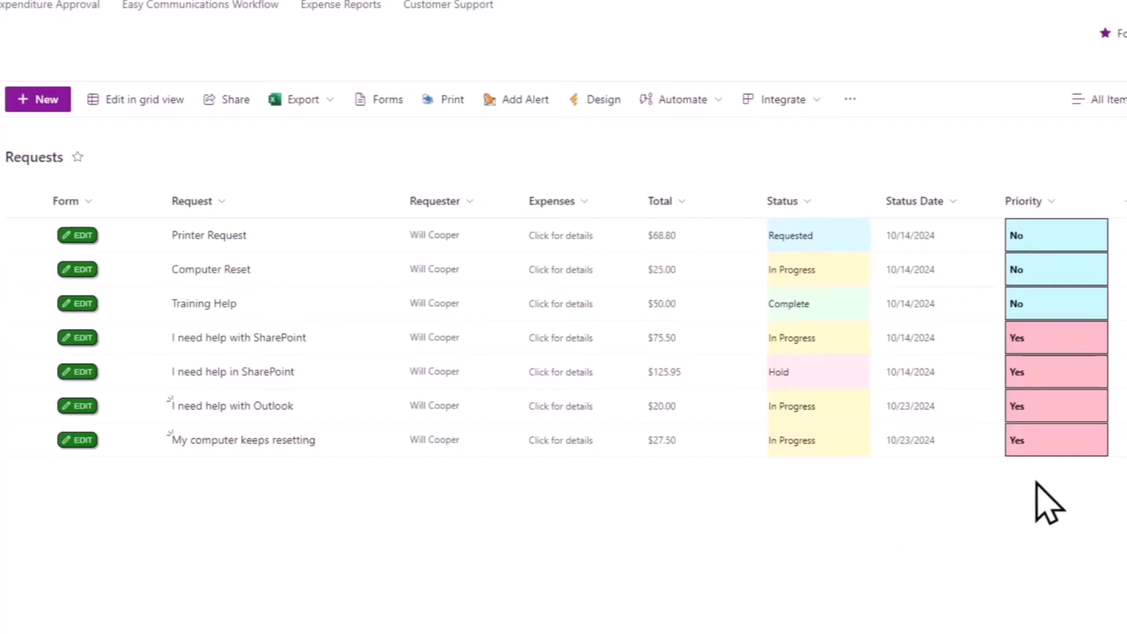
pyautogui.moveTo(196, 518)
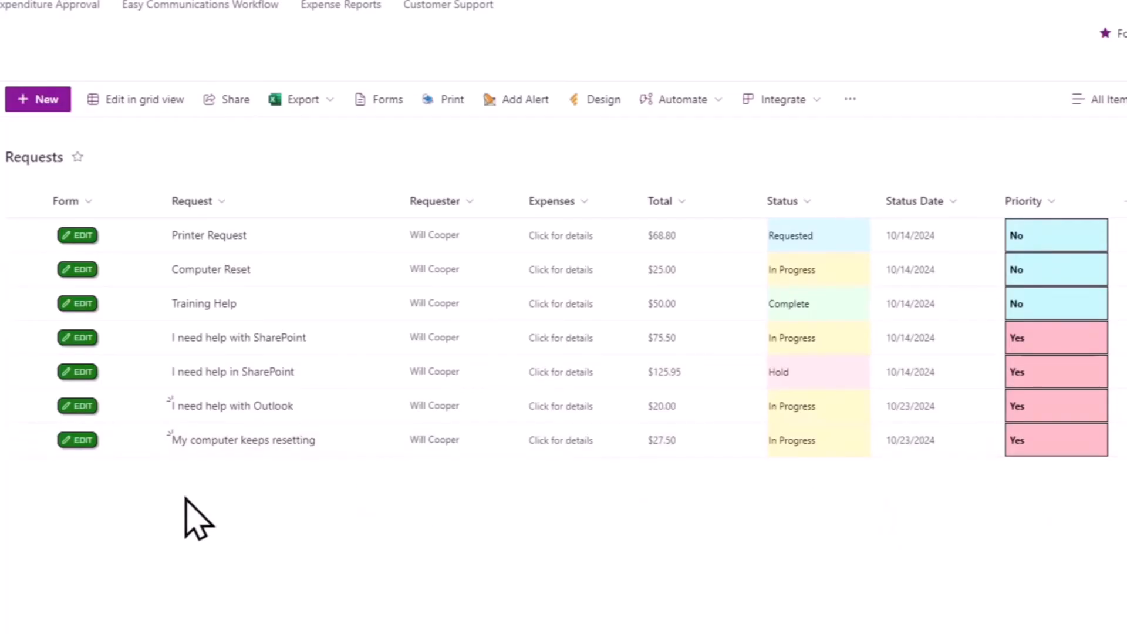
pyautogui.moveTo(51, 58)
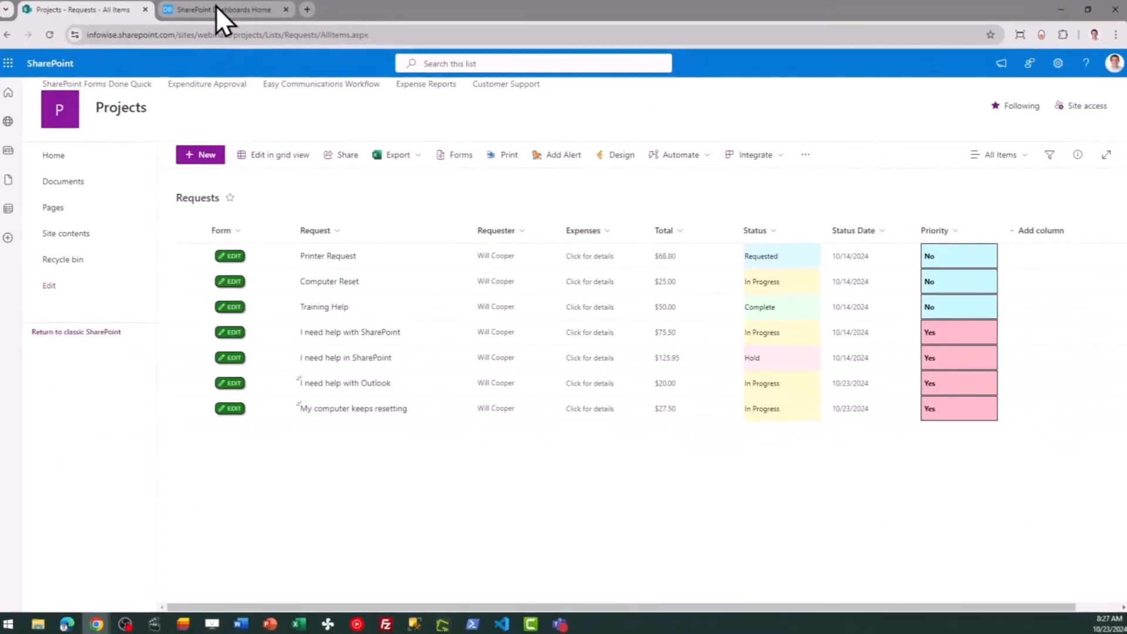
# Switch to the SharePoint Dashboards site tab and go to its Contact page.
pyautogui.click(224, 12)
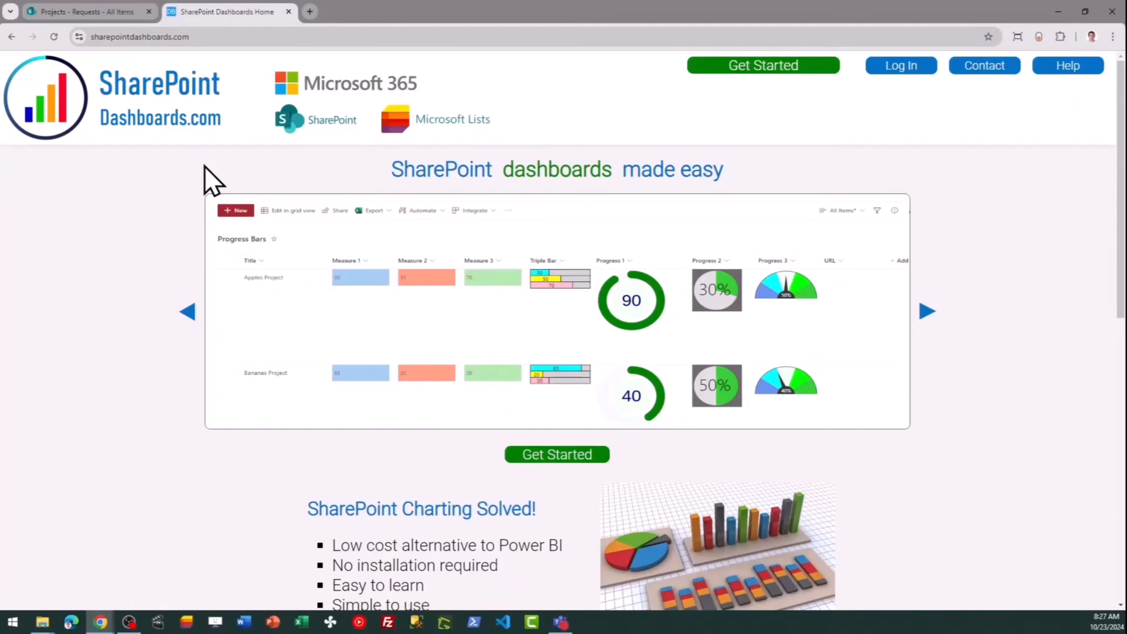
pyautogui.click(926, 311)
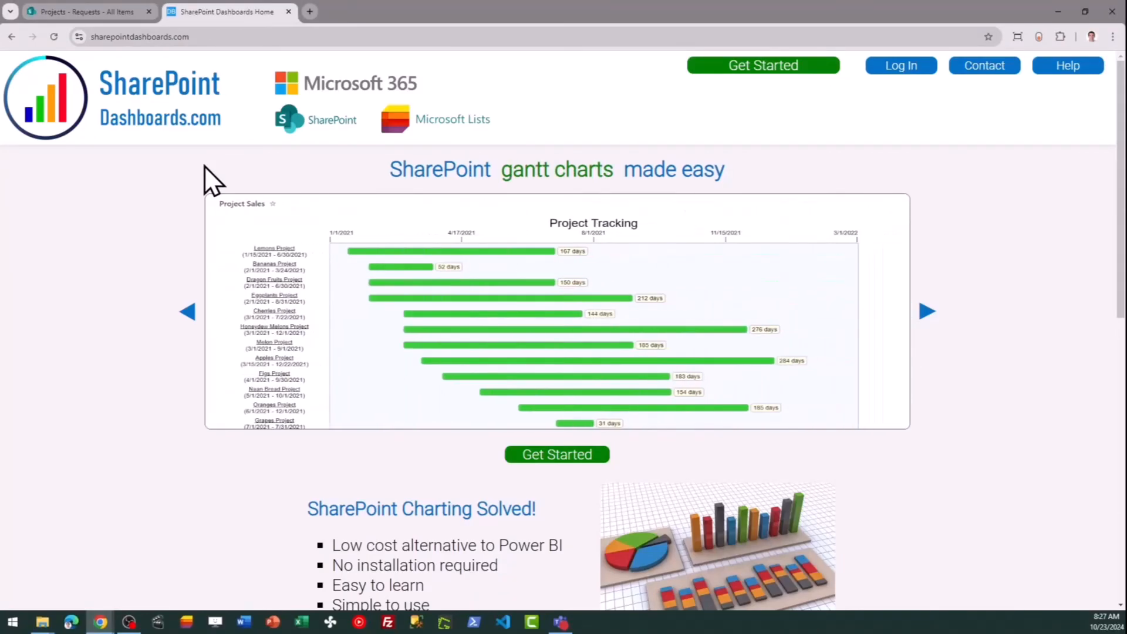
pyautogui.moveTo(984, 64)
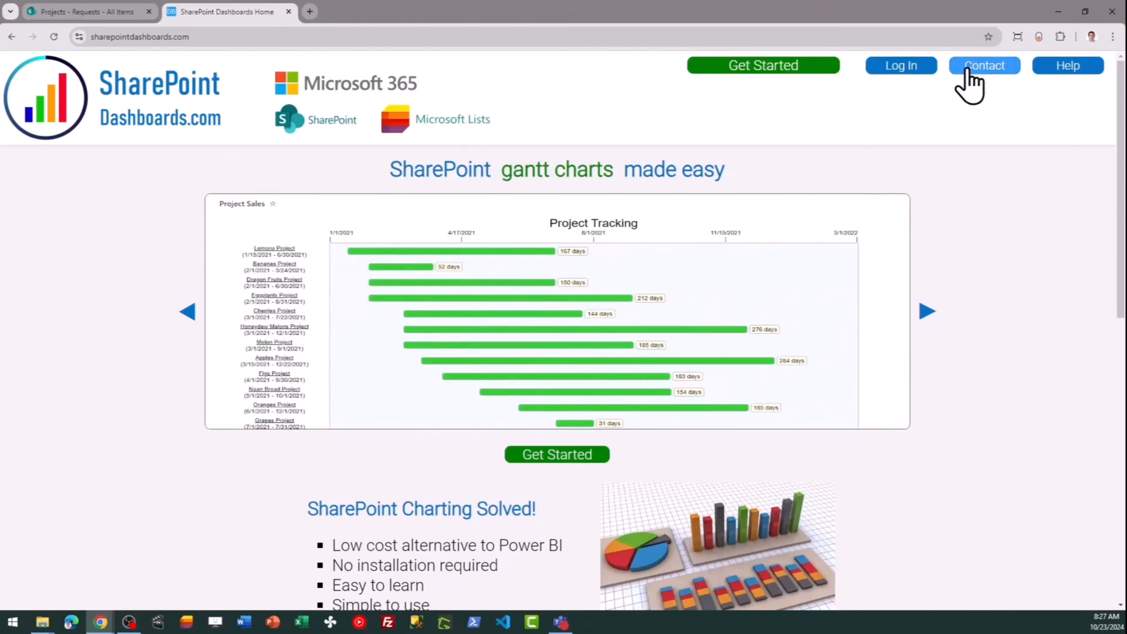
pyautogui.click(984, 65)
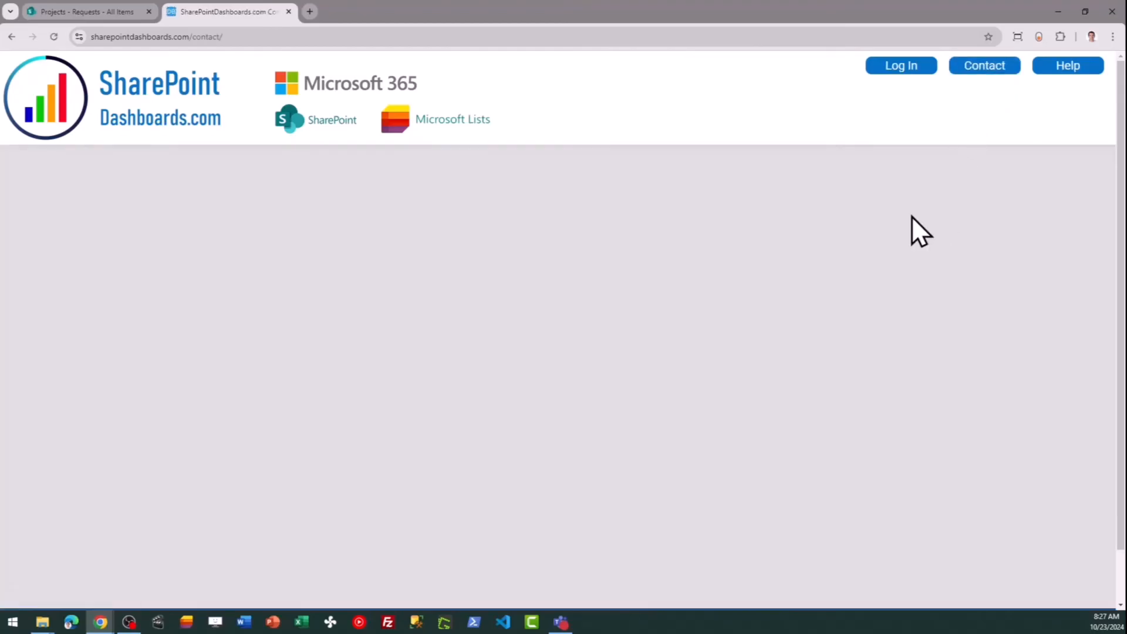
pyautogui.click(983, 66)
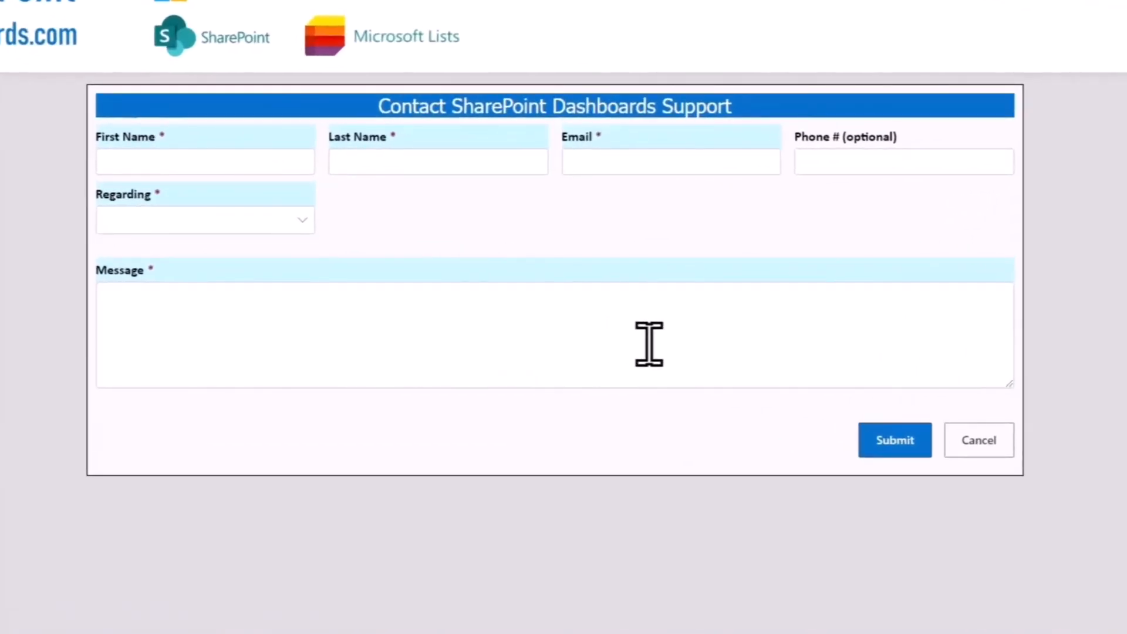
pyautogui.click(205, 161)
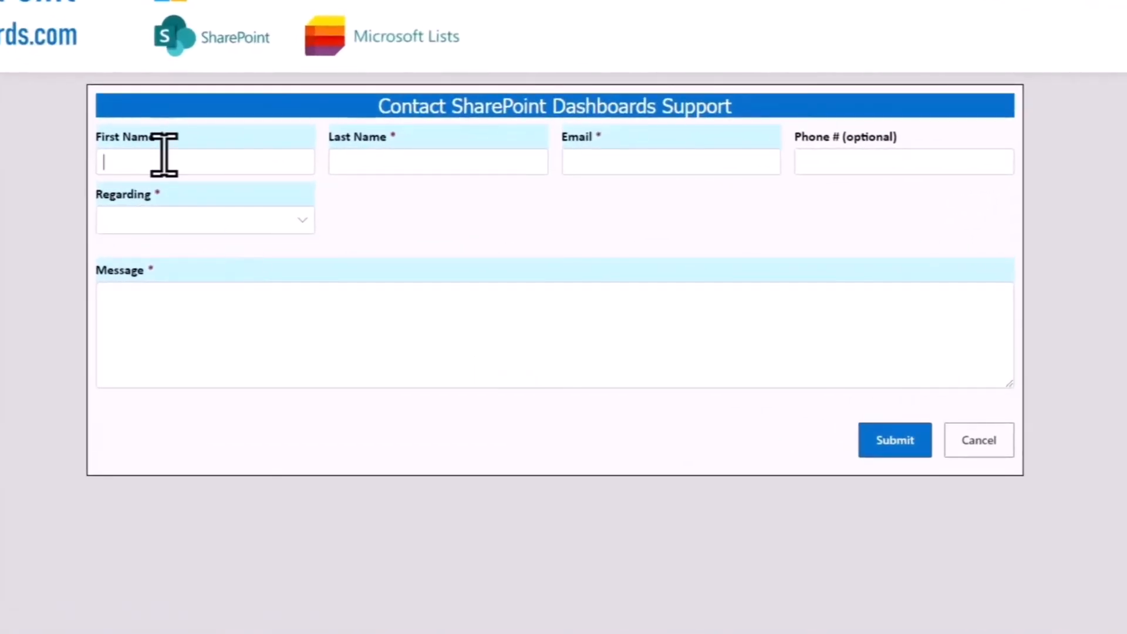
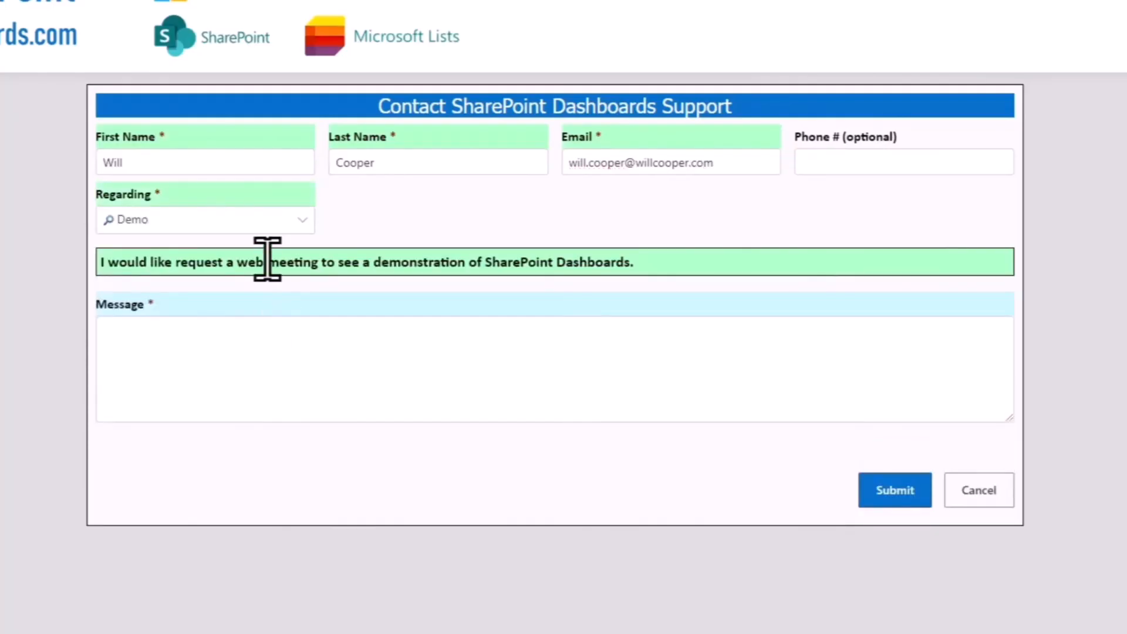
pyautogui.moveTo(280, 352)
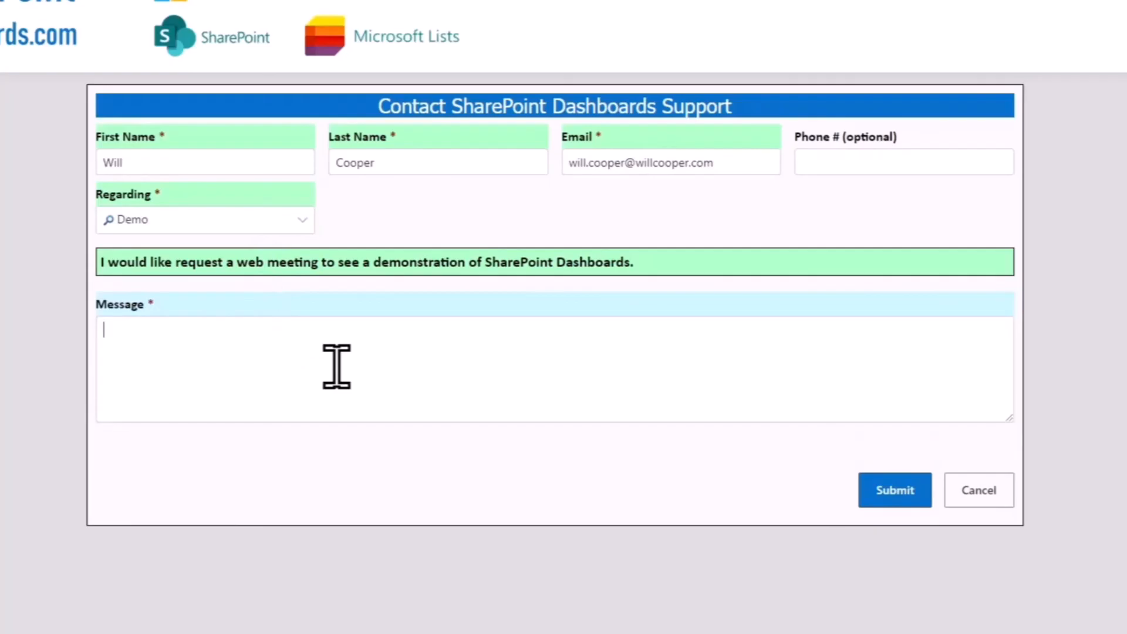
pyautogui.write('Please help!')
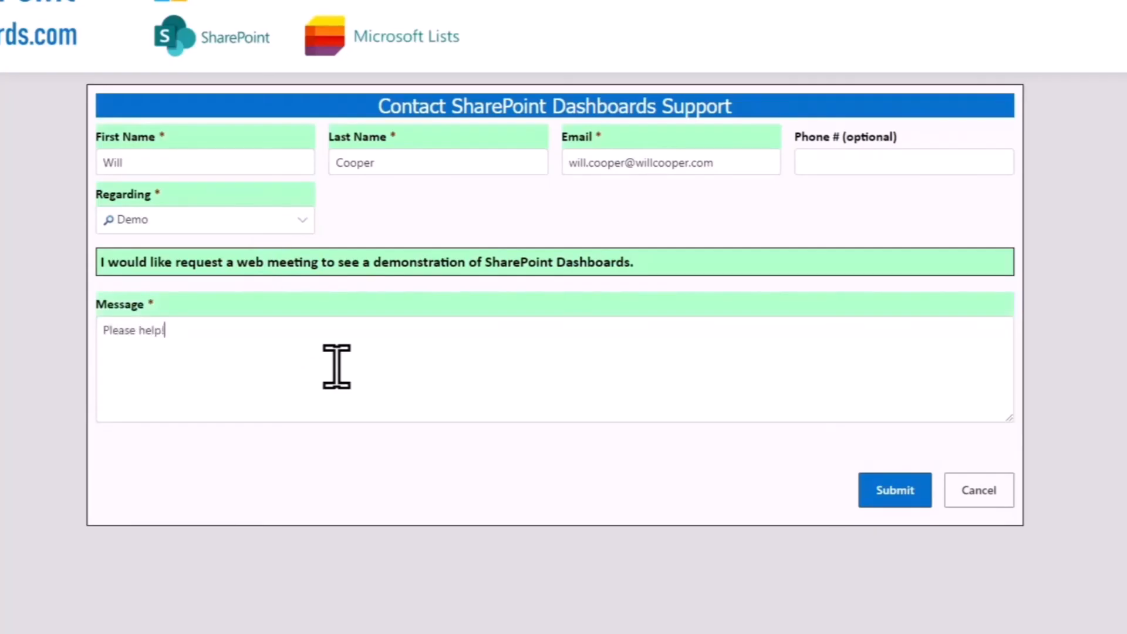
pyautogui.click(894, 490)
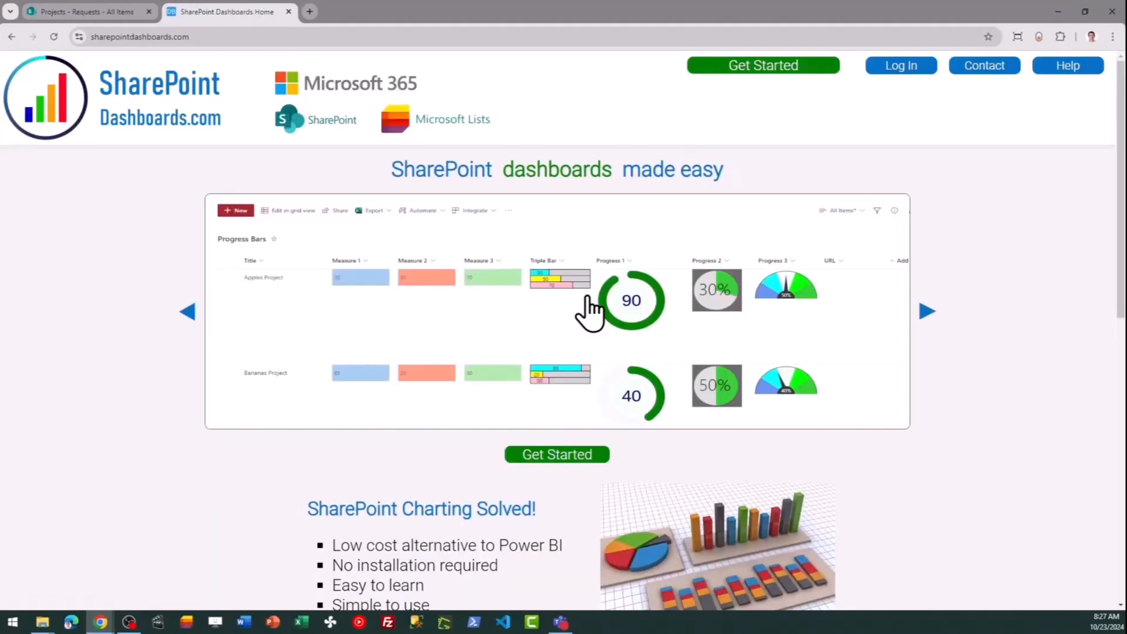
# Return to the Projects - Requests - All Items browser tab.
pyautogui.click(87, 12)
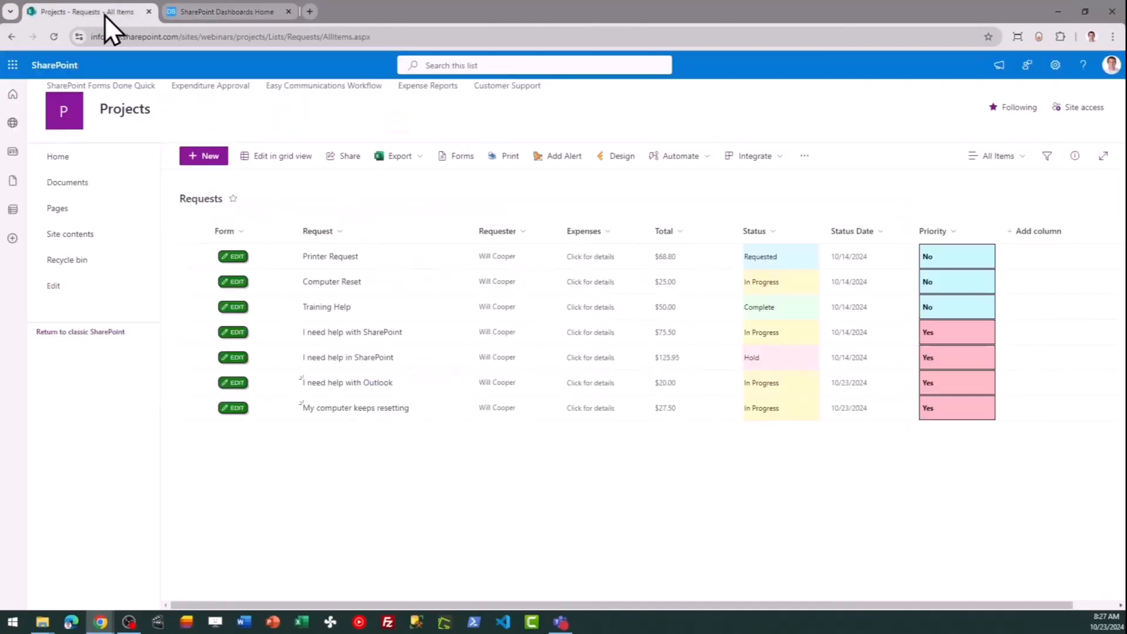
pyautogui.moveTo(374, 528)
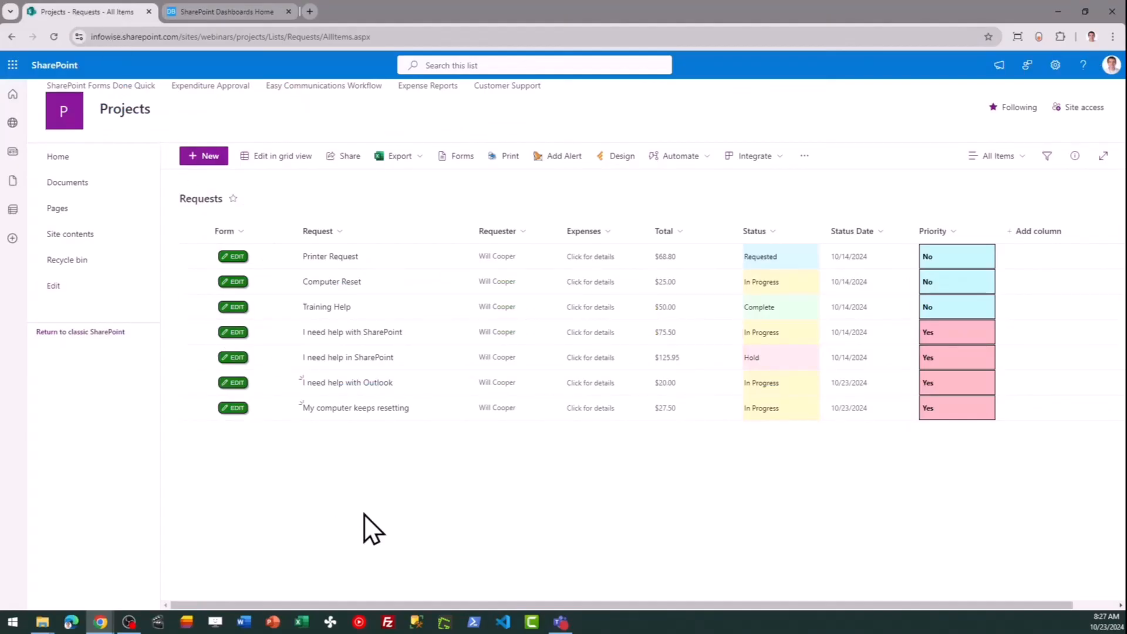